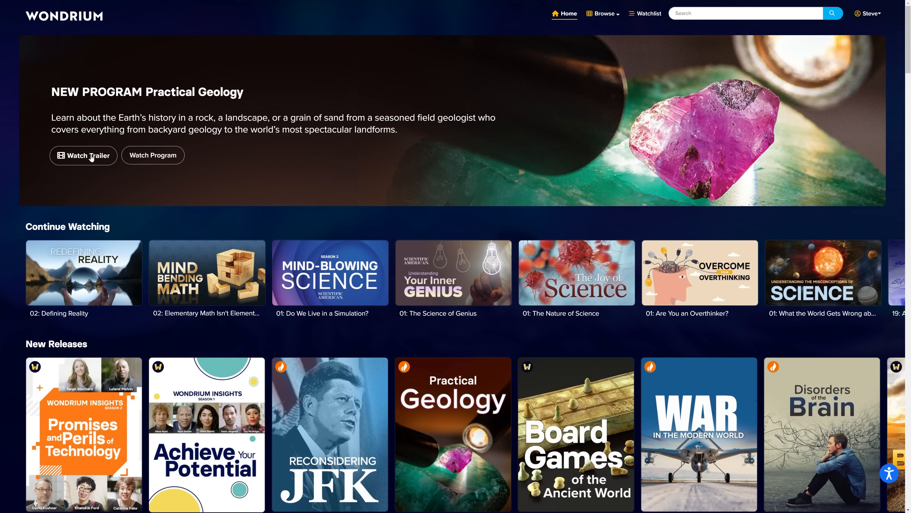
# - Browse into the Wondrium collection and select the Great Board Games of the Ancient World course
pyautogui.click(822, 434)
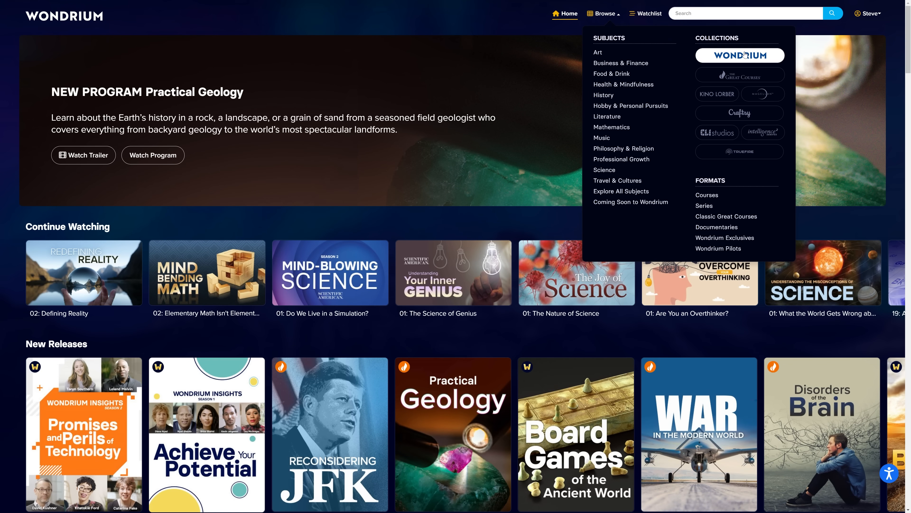
pyautogui.click(739, 55)
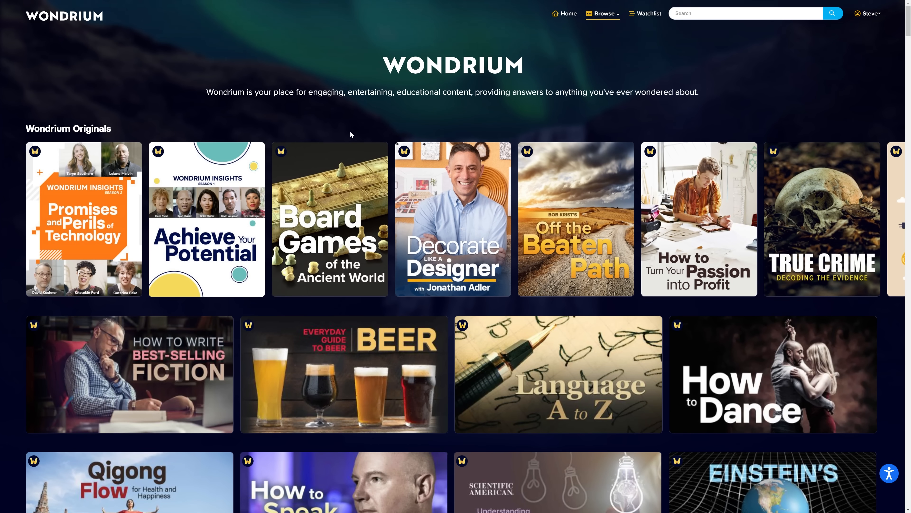
pyautogui.click(329, 219)
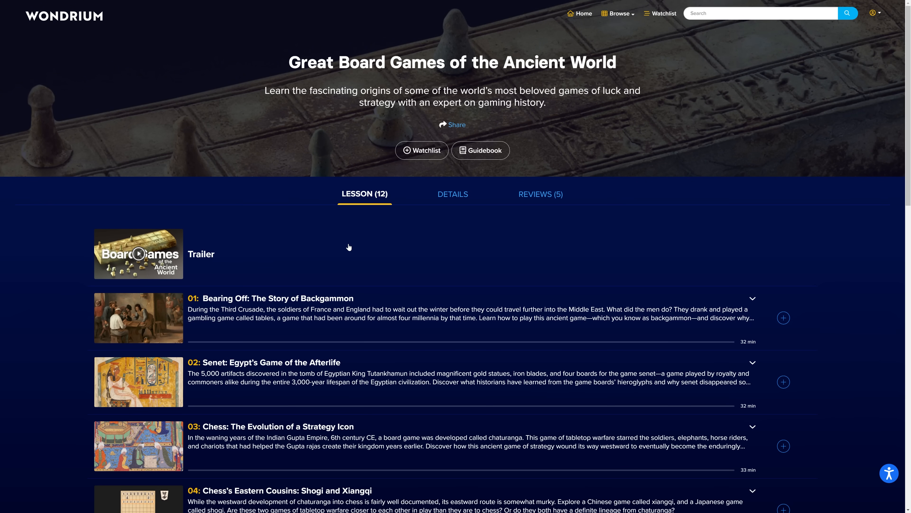
# - Navigate to the Wondrium Exclusives format page listing short-form videos
pyautogui.click(139, 253)
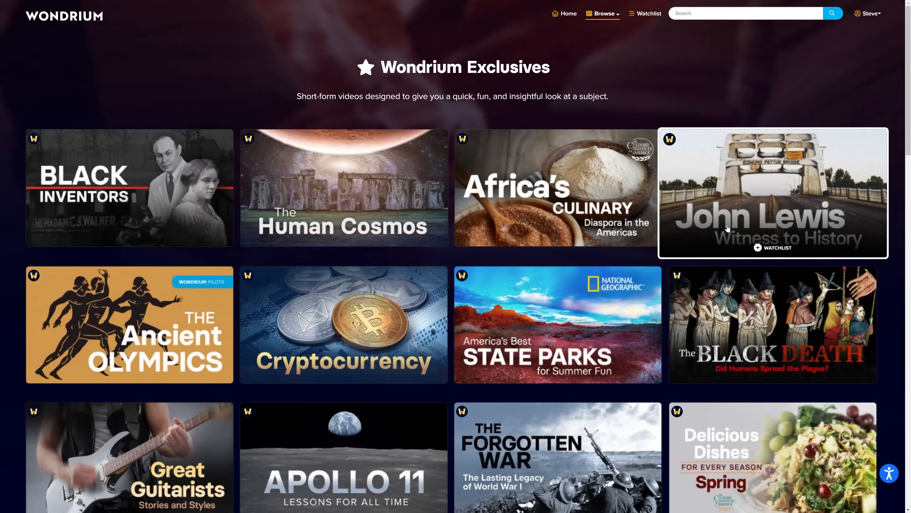
pyautogui.scroll(-3)
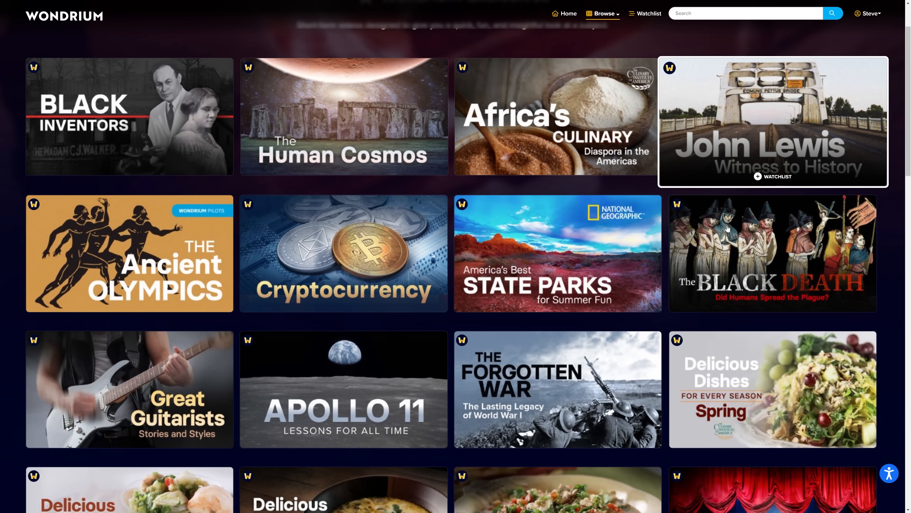
pyautogui.scroll(-3)
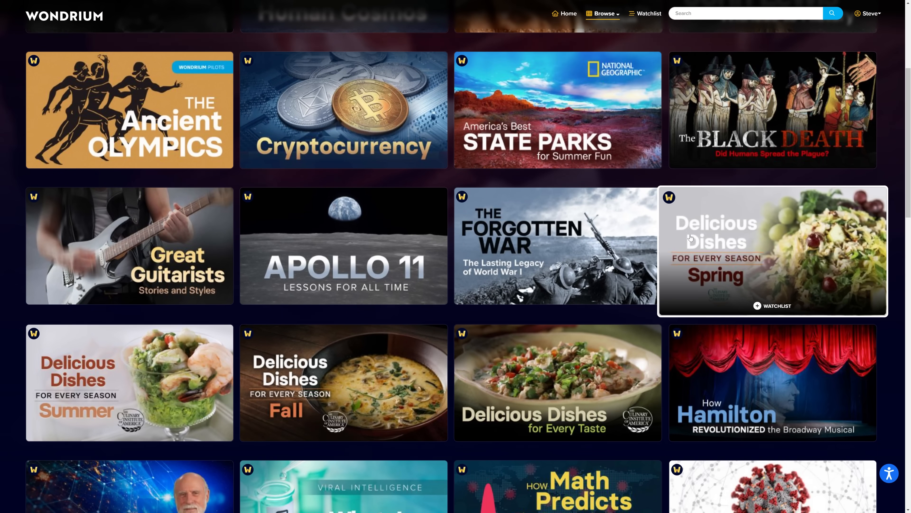
pyautogui.scroll(-3)
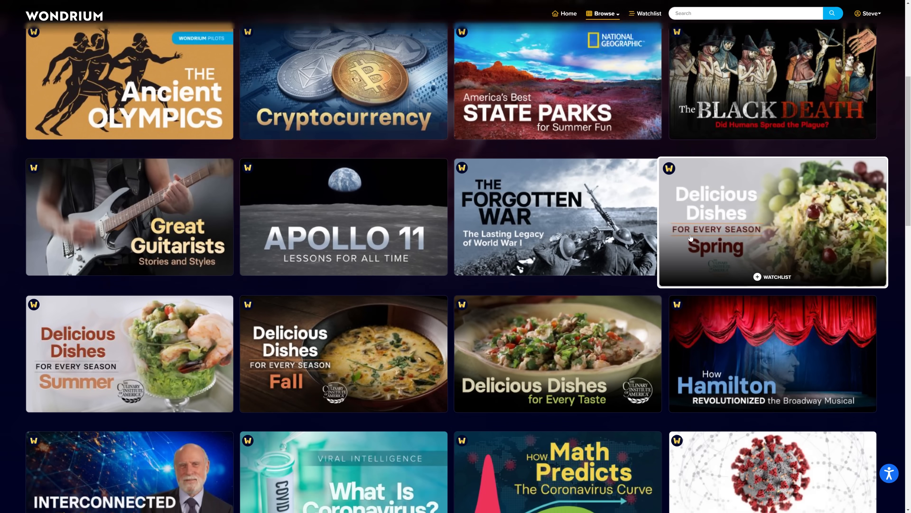
pyautogui.scroll(-3)
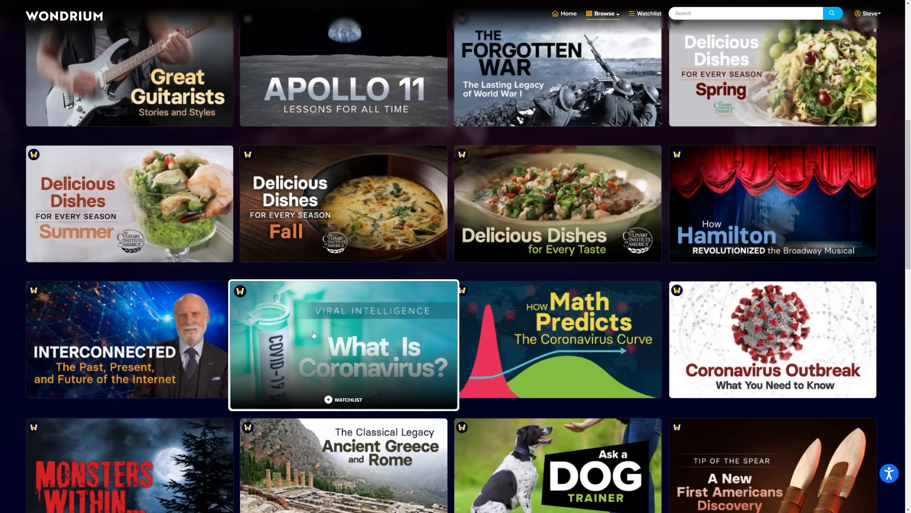
pyautogui.moveTo(318, 336)
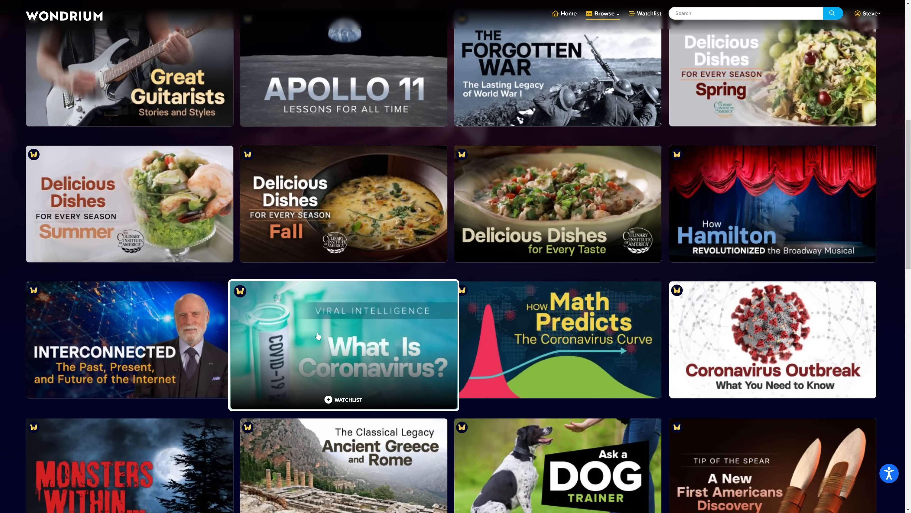